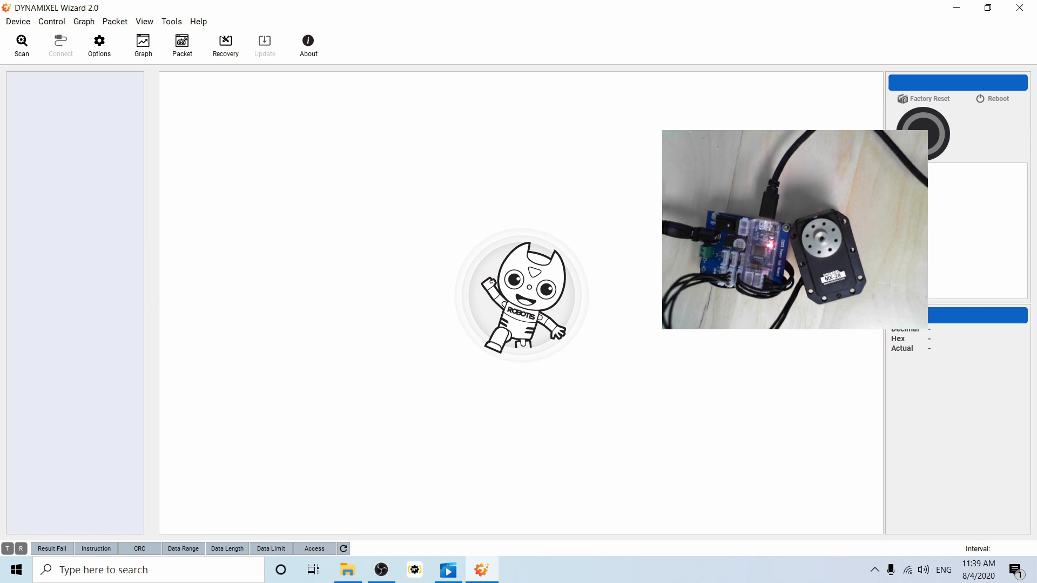
mouse_move(245, 99)
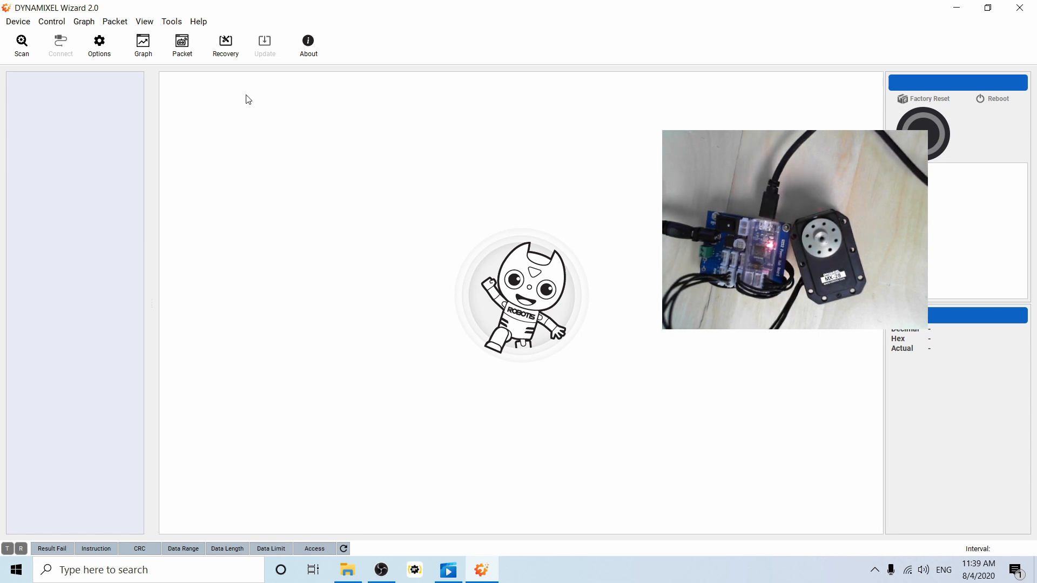
Launch Firmware Recovery from the toolbar and proceed past the precautions page
left_click(225, 45)
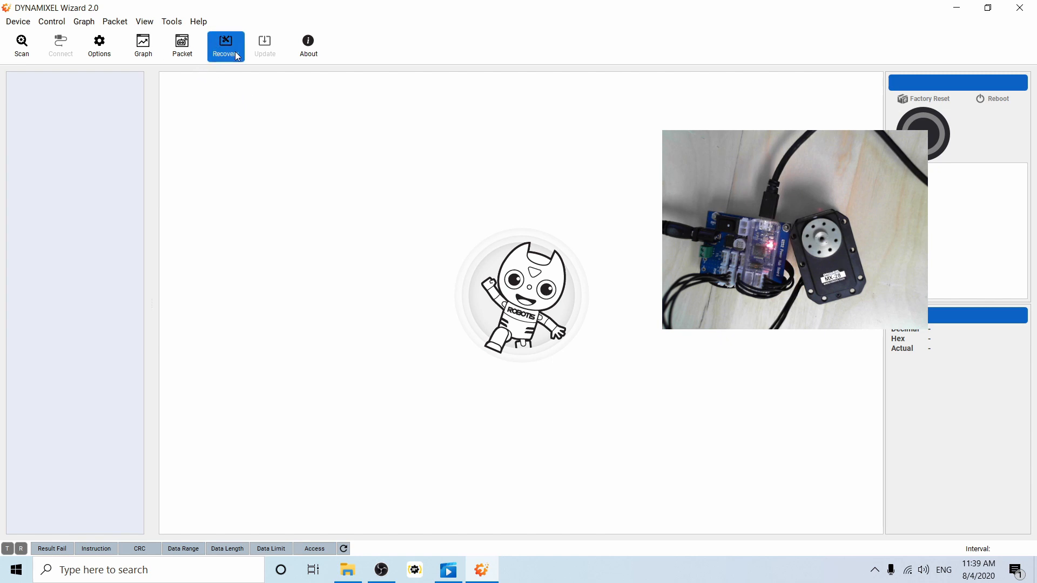
left_click(226, 45)
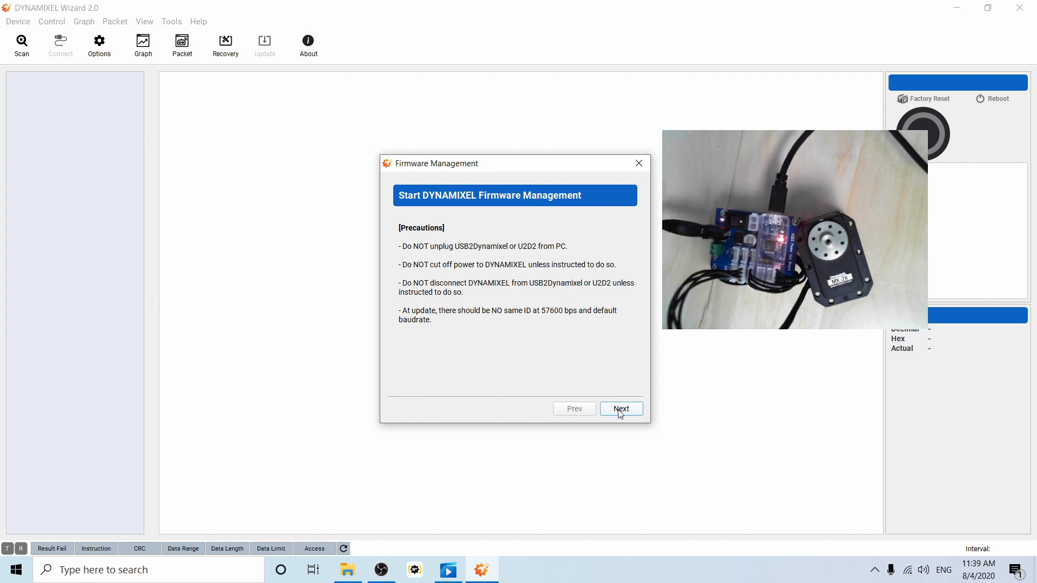
left_click(620, 408)
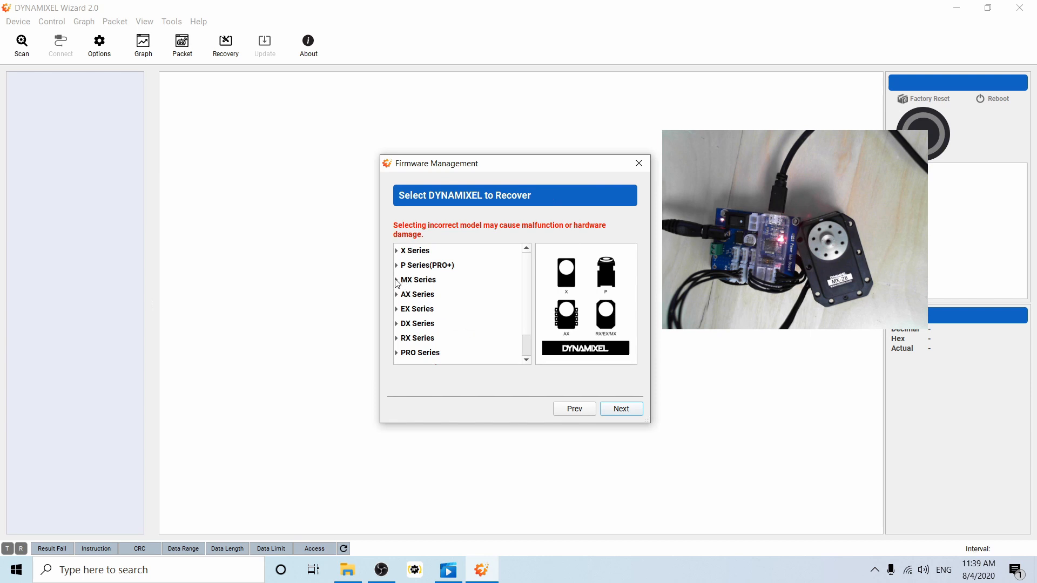
Choose MX-28(2.0) under MX Series as the model to recover and continue
left_click(396, 279)
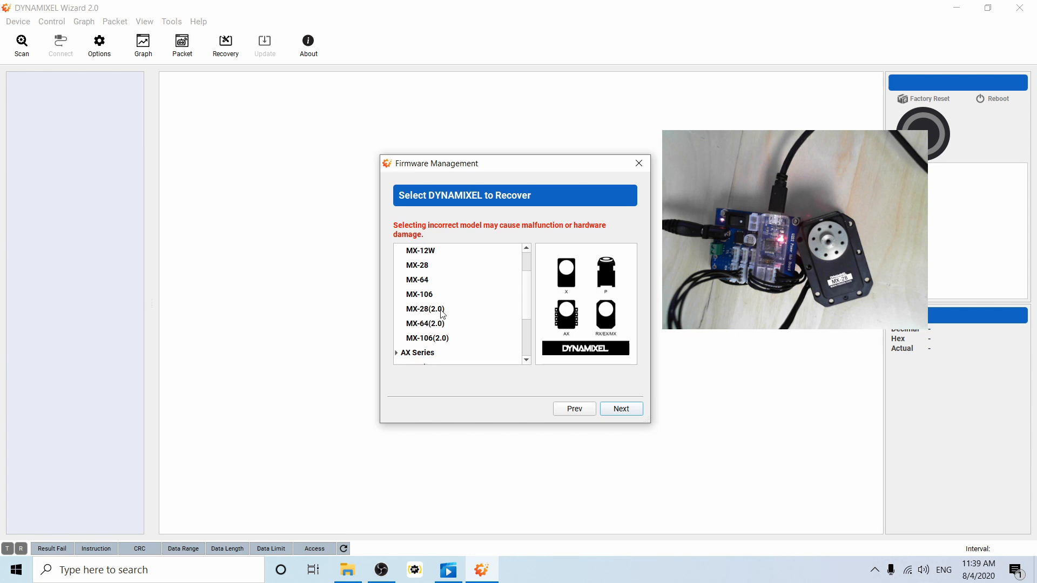
mouse_move(439, 320)
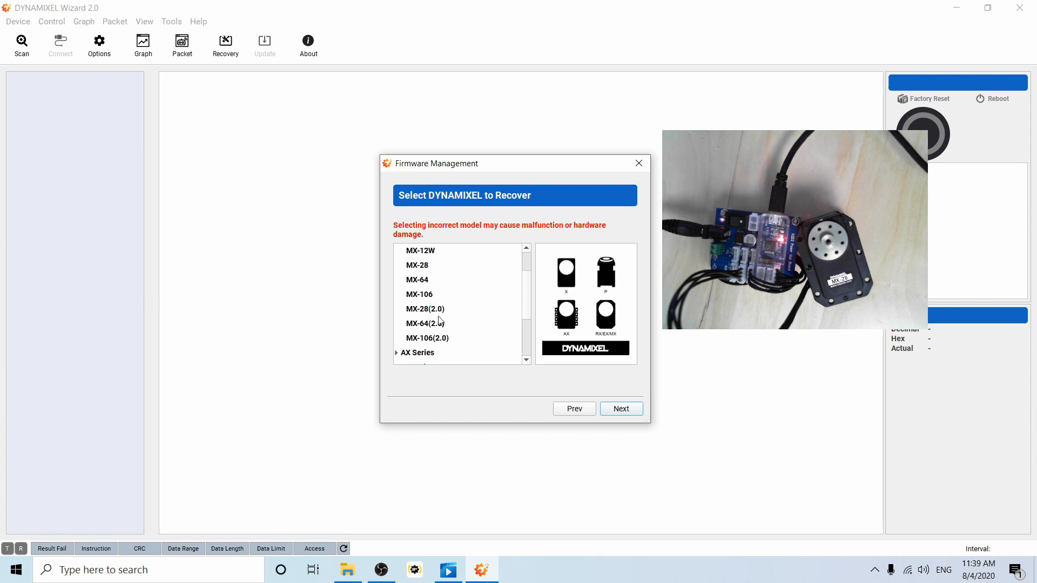
mouse_move(440, 302)
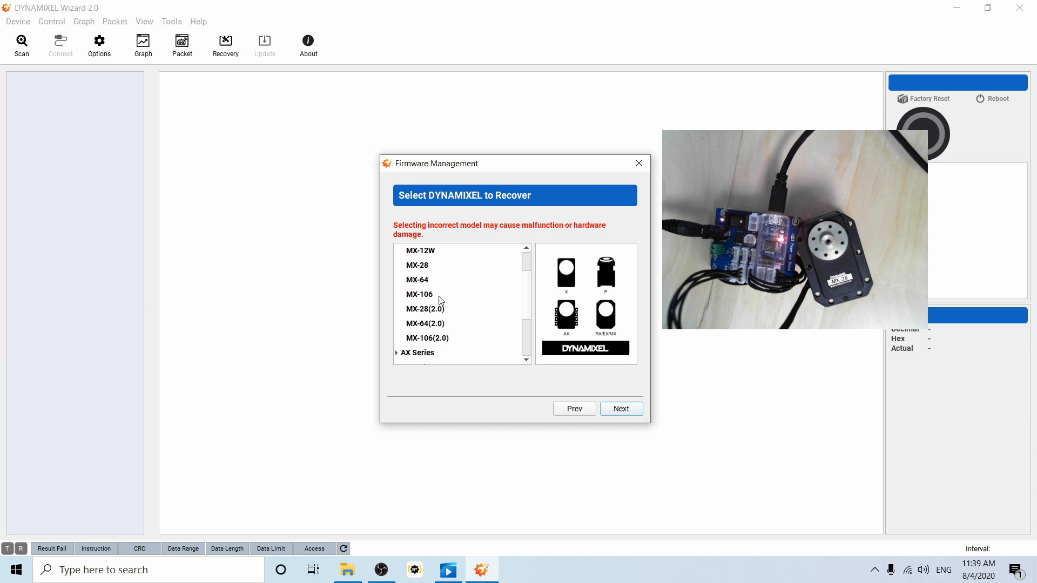
mouse_move(423, 322)
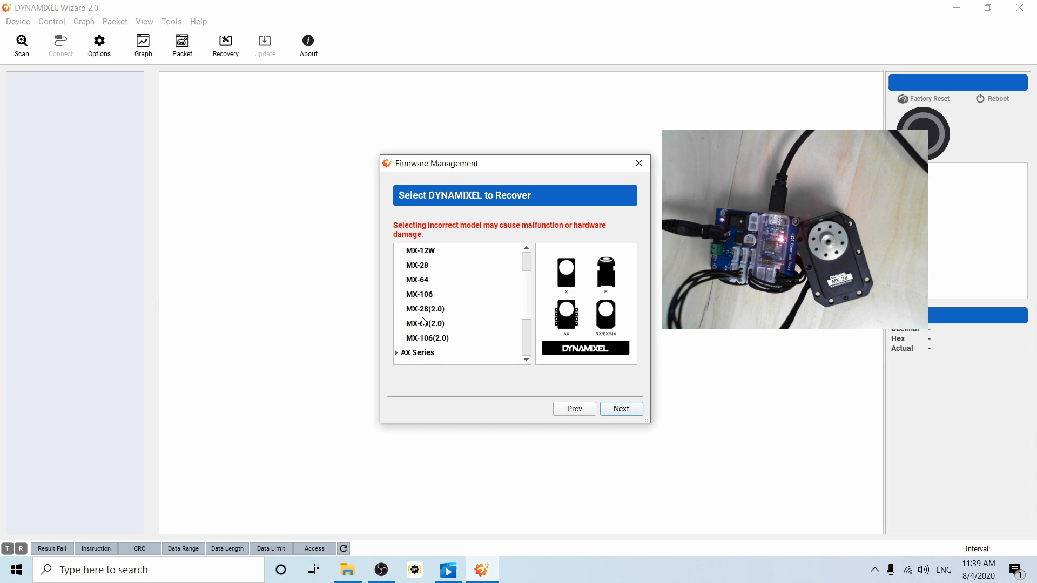
left_click(424, 309)
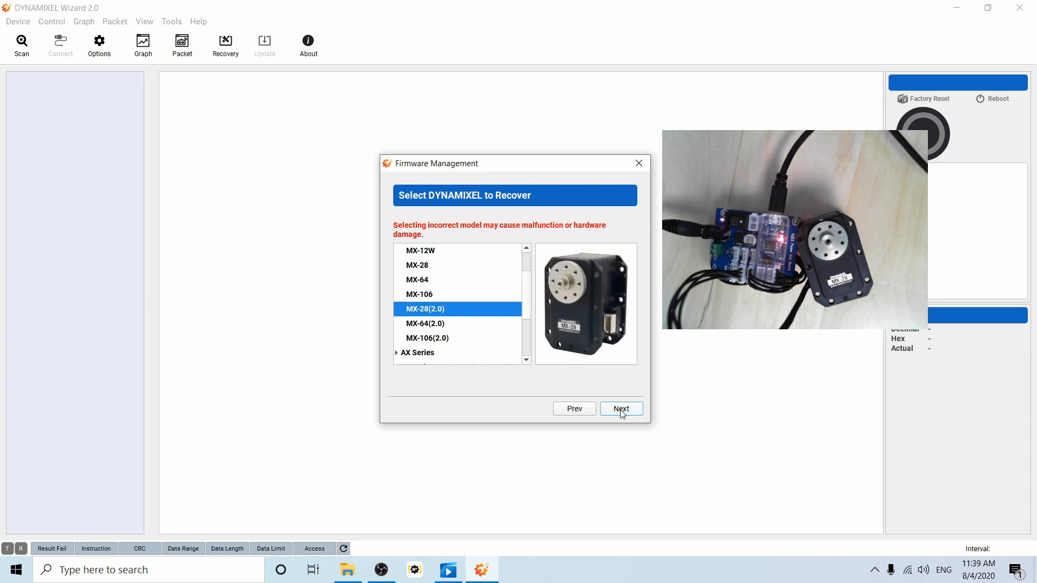
left_click(620, 408)
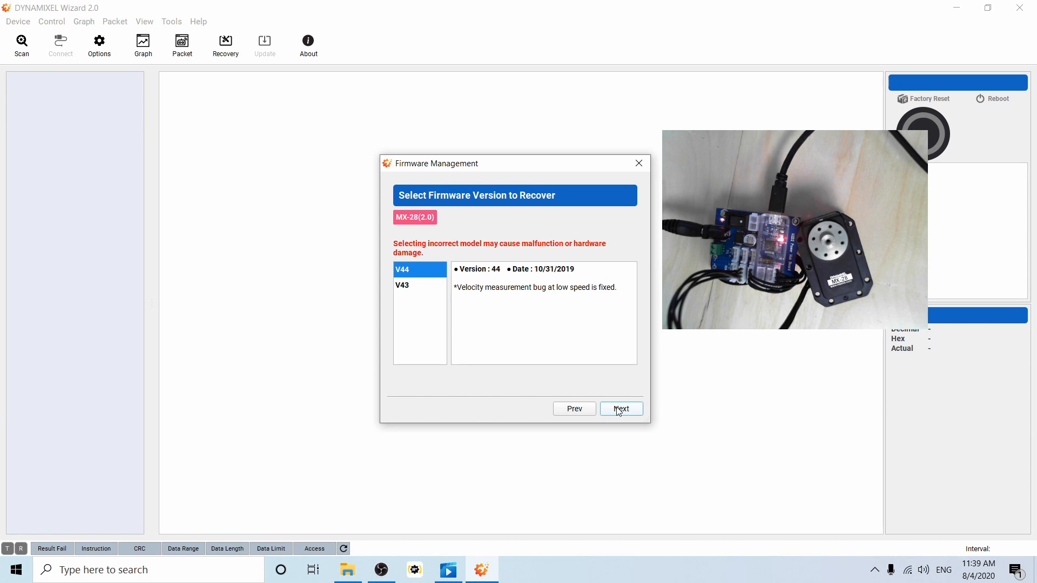
Accept firmware V44 and pick COM6 from the communication port list
left_click(620, 409)
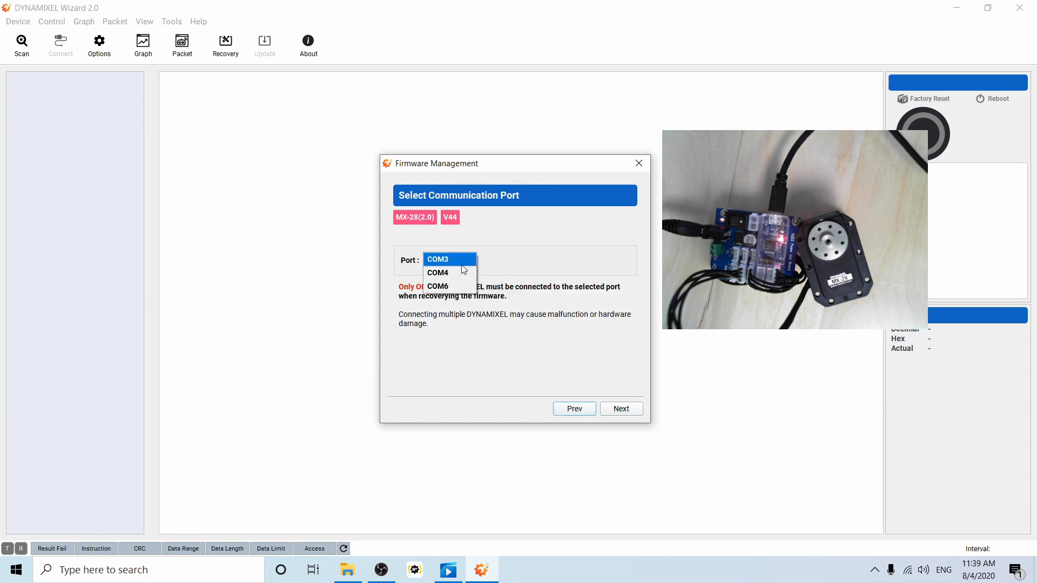
left_click(438, 286)
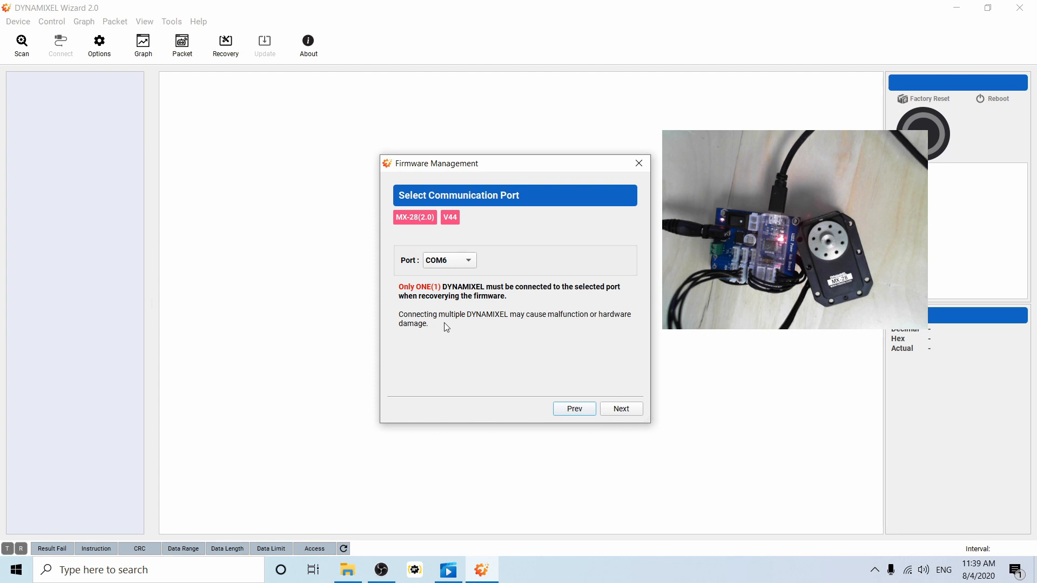
mouse_move(620, 410)
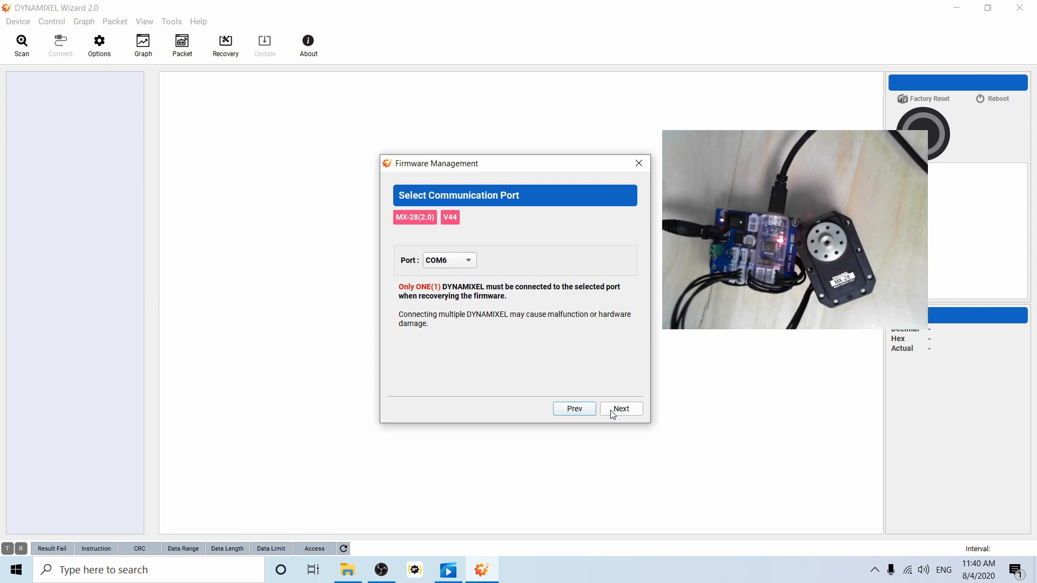
Flash V44 onto the MX-28(2.0) over COM6 and finish once it reports success
left_click(620, 409)
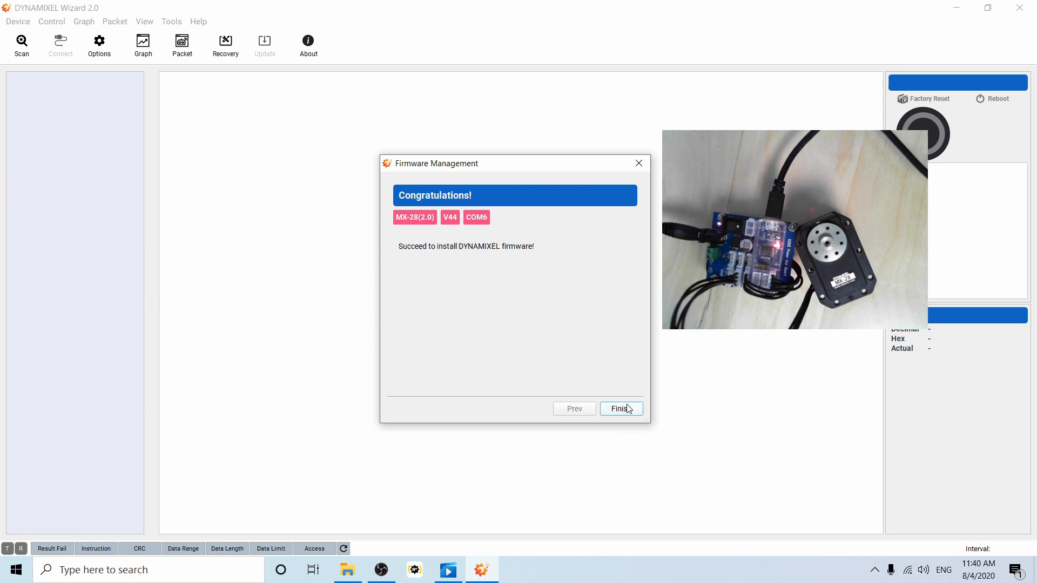
left_click(620, 409)
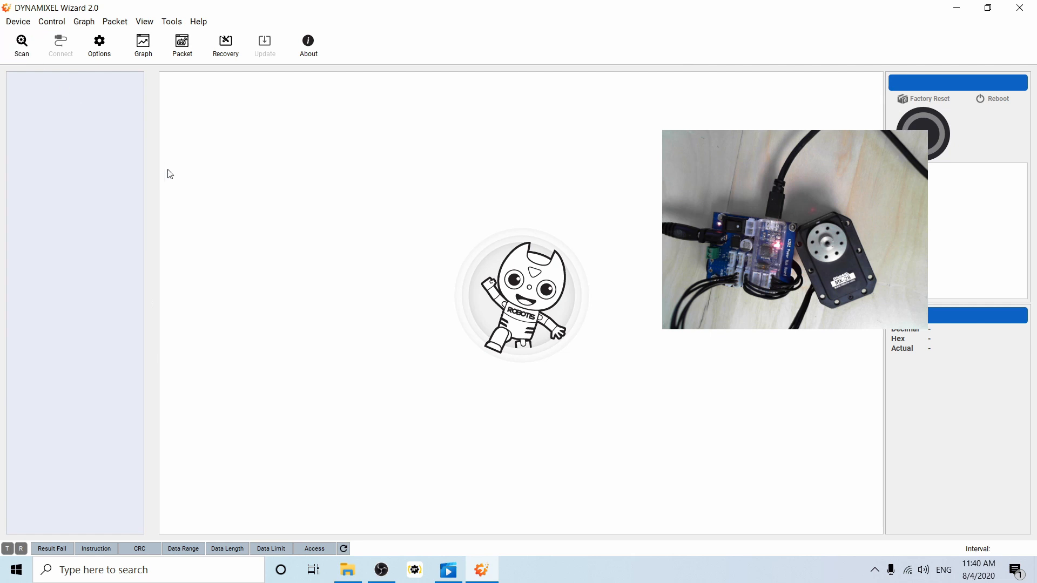
Skip the Protocol 1.0 scan and set scan options to Protocol 2.0 on COM6 at 57600 bps
left_click(22, 42)
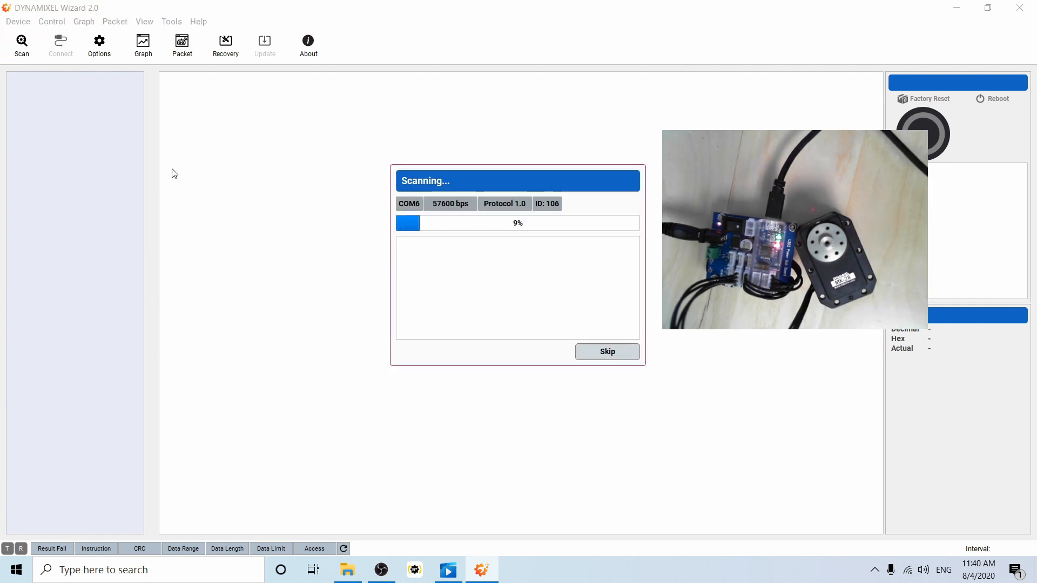
left_click(606, 351)
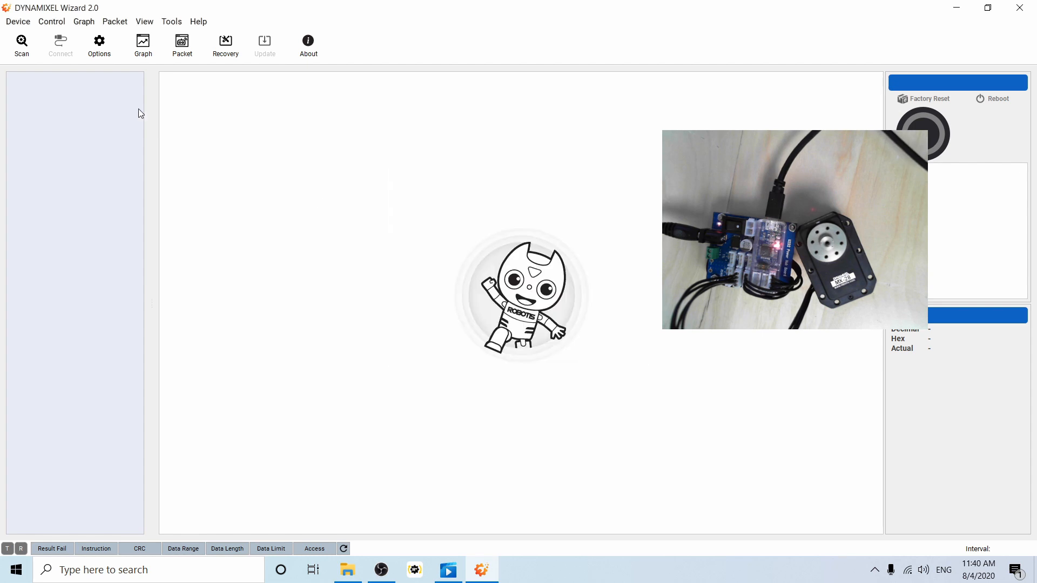
left_click(98, 46)
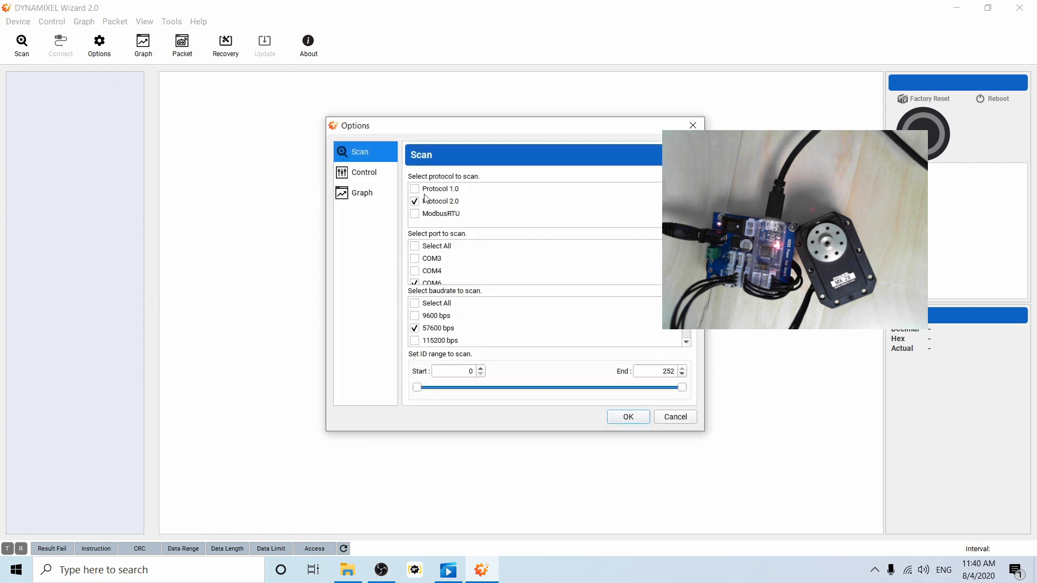
left_click(627, 417)
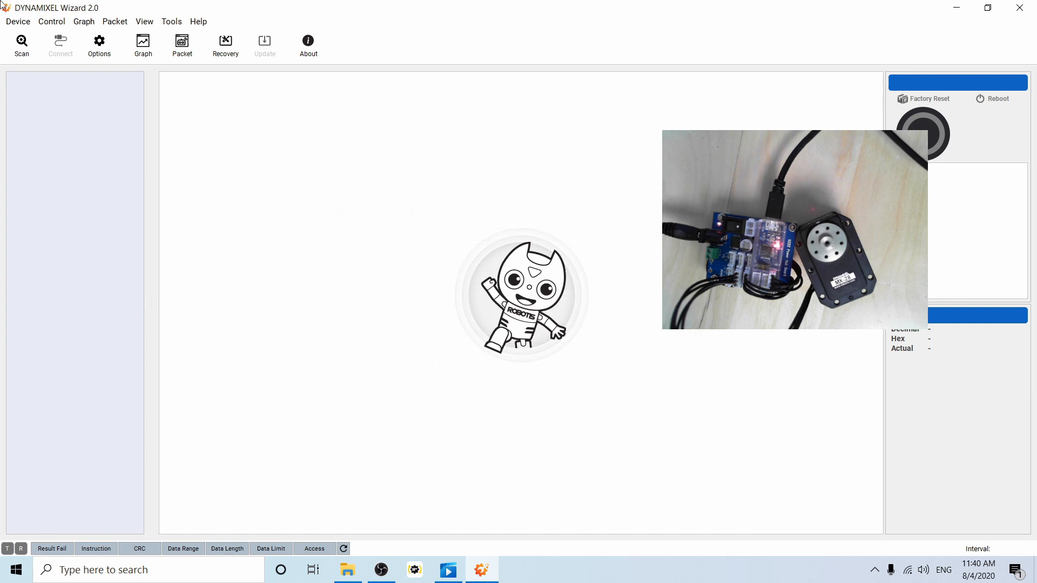